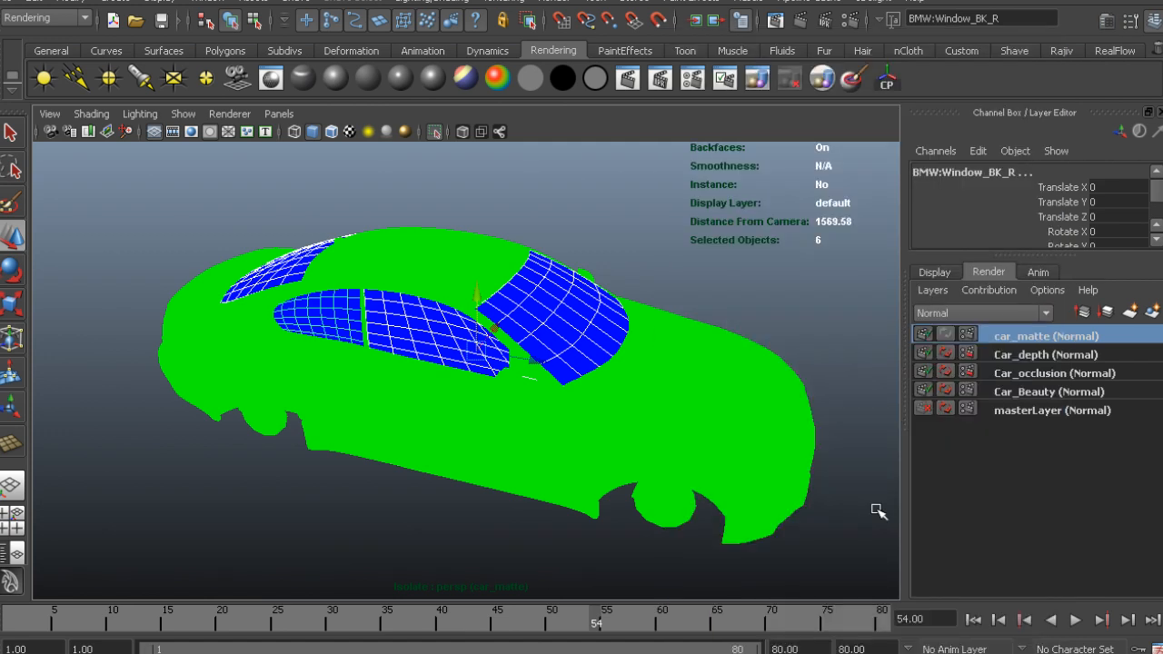
Step: Deselect the car windows by clicking empty space in the viewport
left_click(182, 113)
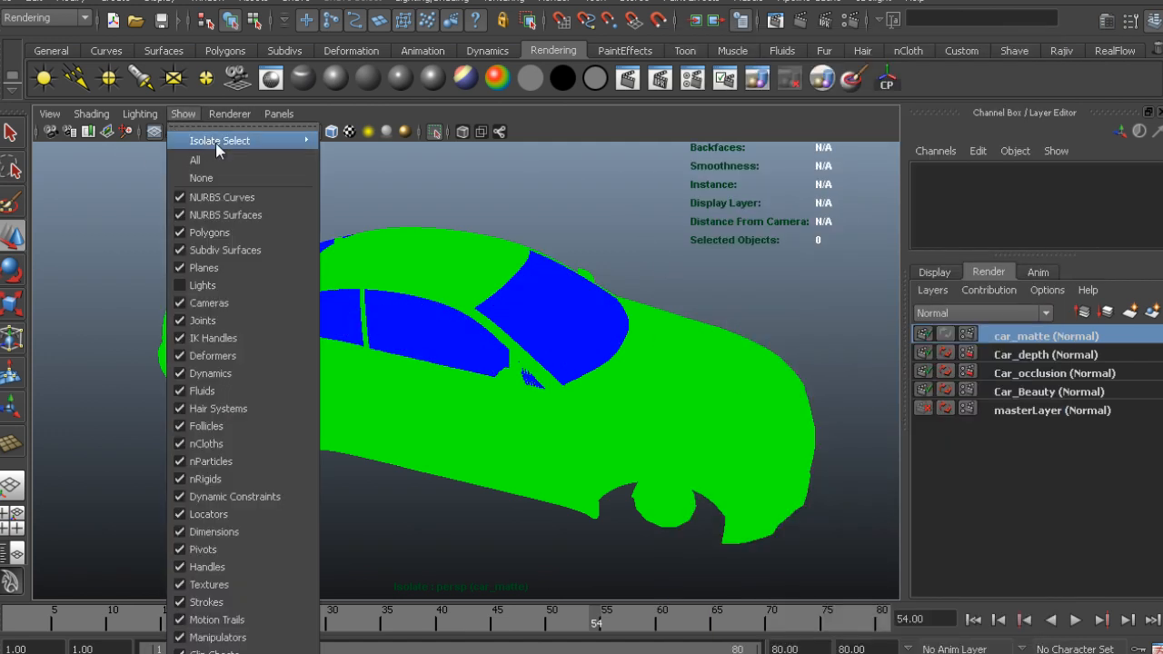